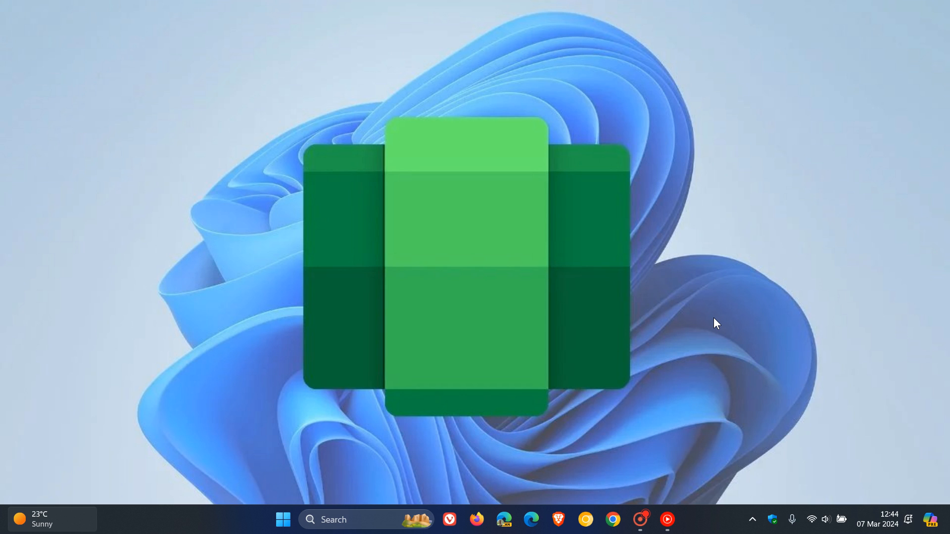
mouse_move(640, 289)
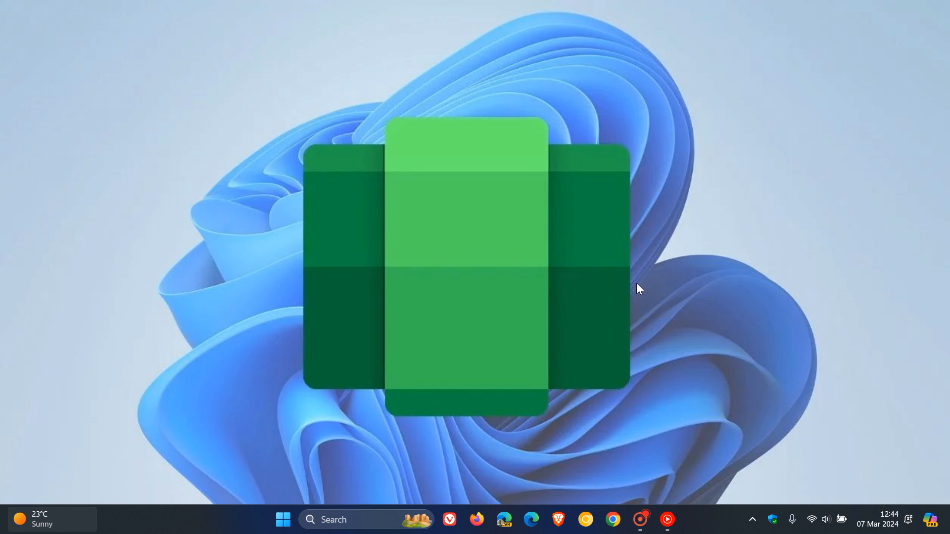